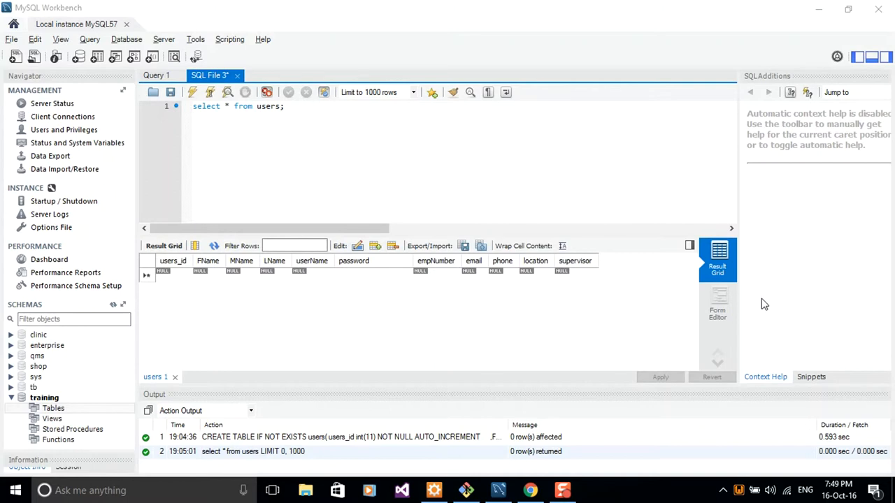
- Review the users creation and select scripts, then start a new empty SQL File 5 script
left_click(157, 75)
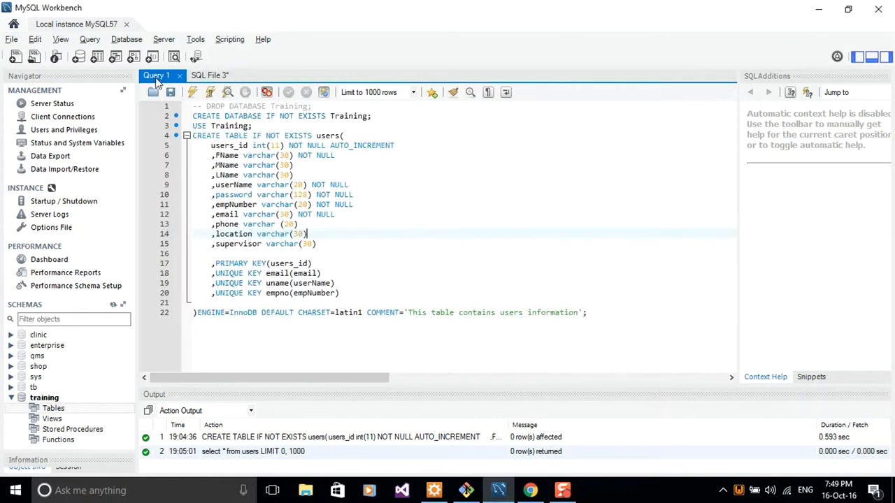
left_click(208, 76)
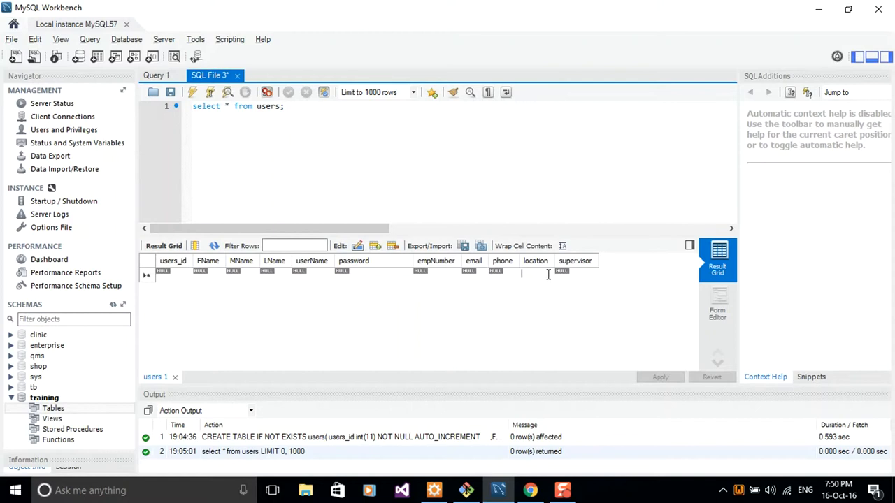
left_click(576, 271)
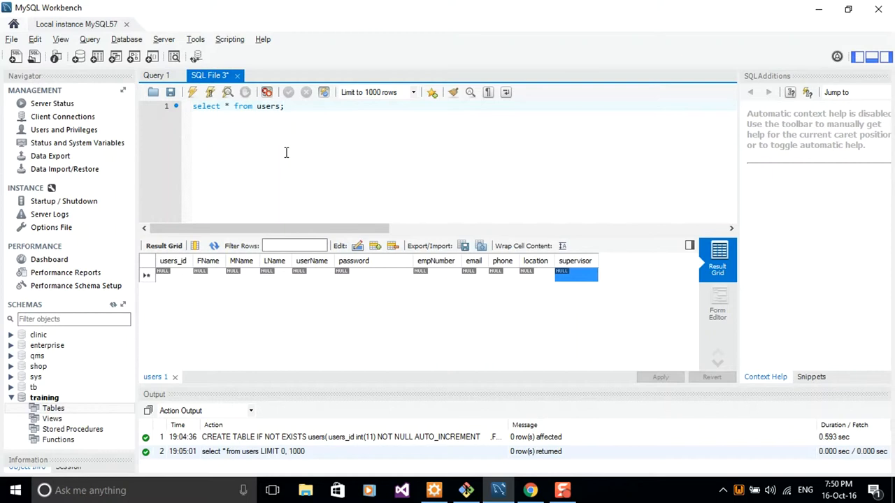
left_click(284, 106)
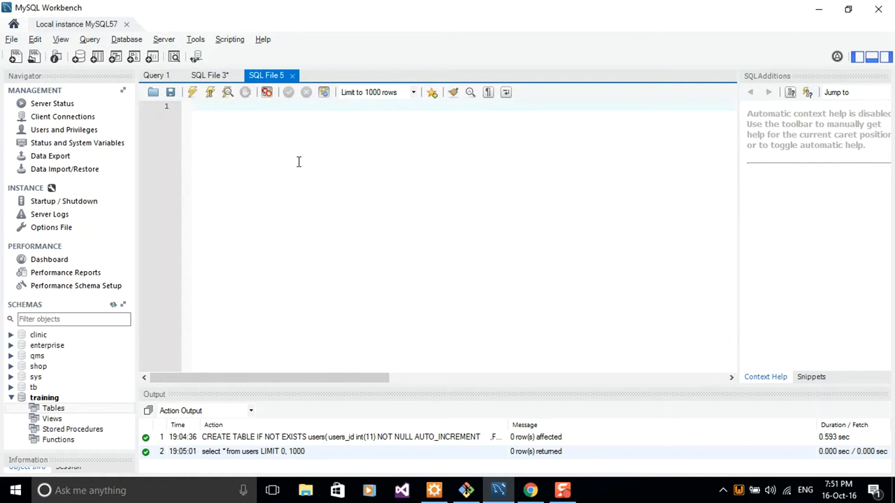
- Write the generic pattern 'create table x like y;' in the SQL File 5 editor
left_click(157, 76)
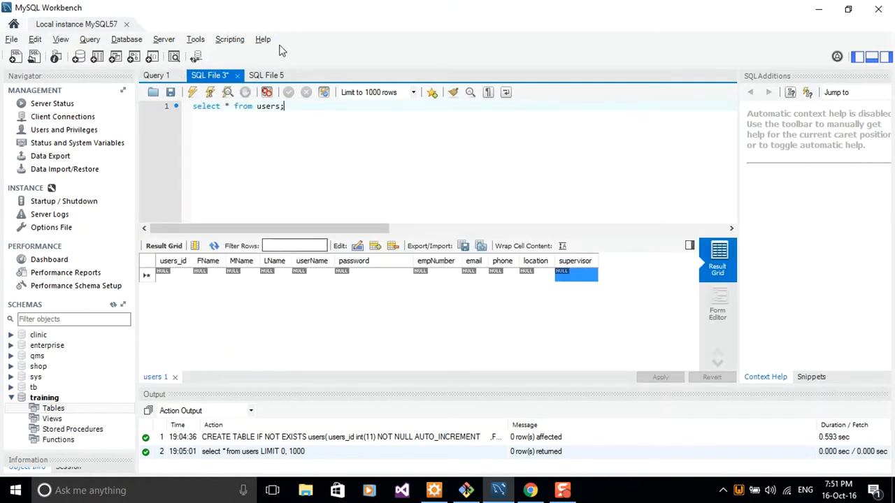
left_click(266, 76)
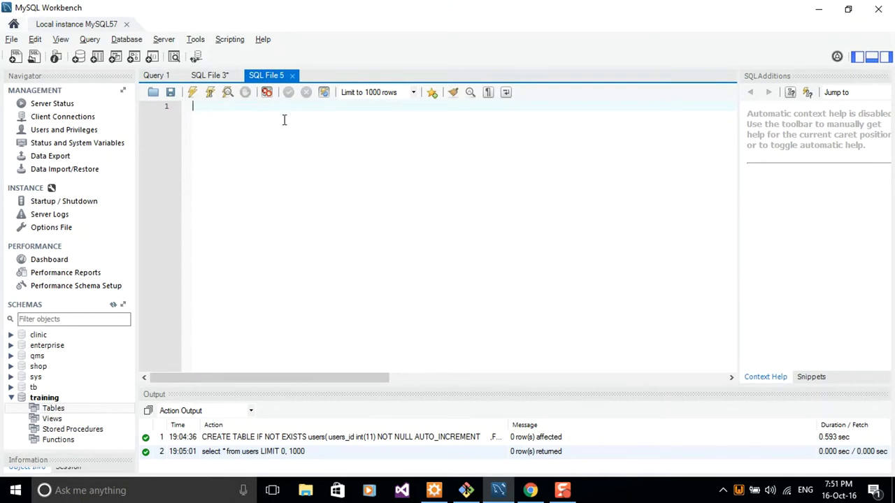
type("create table x like y")
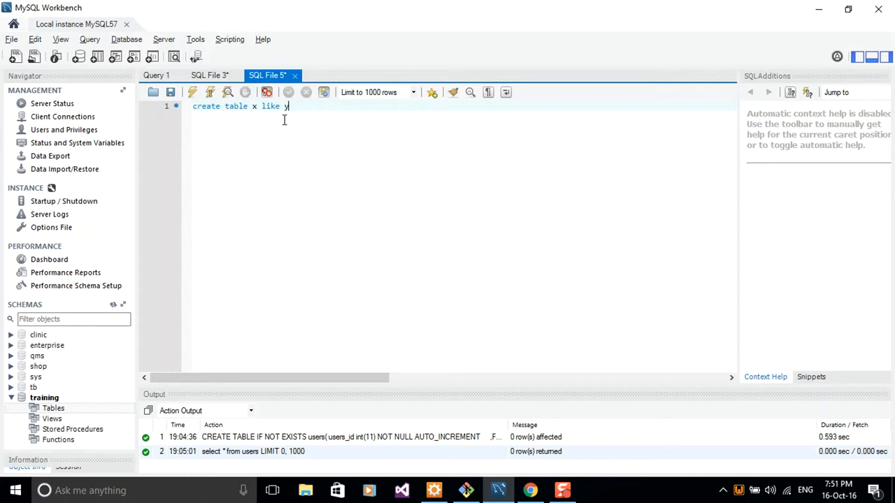
type(";")
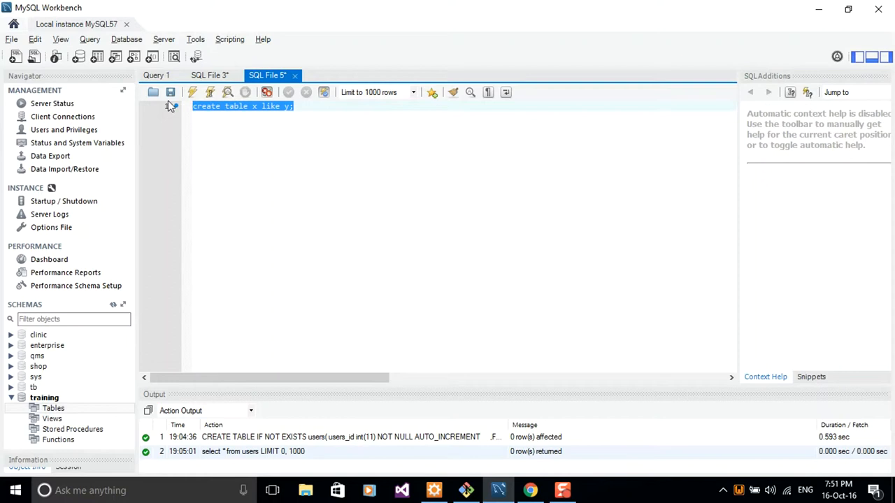
- Replace the pattern with 'CREATE TABLE users_audit like users;' and run it to create users_audit
type("CREA")
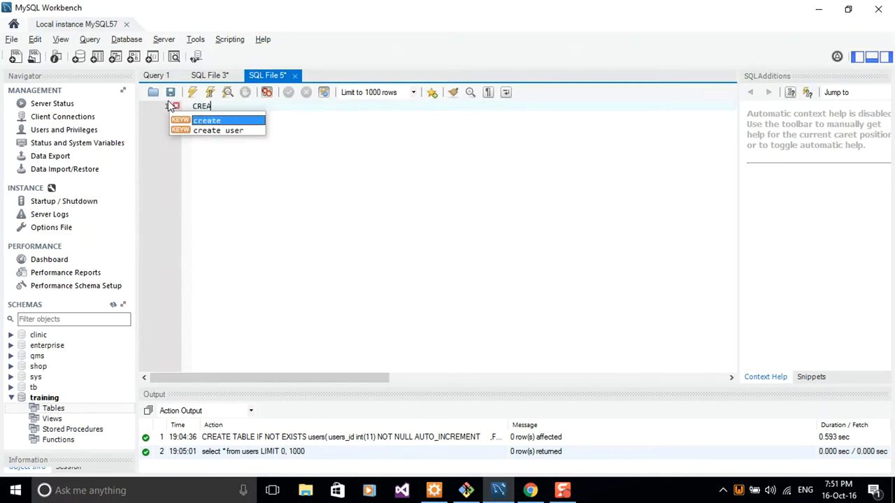
type("TABLE")
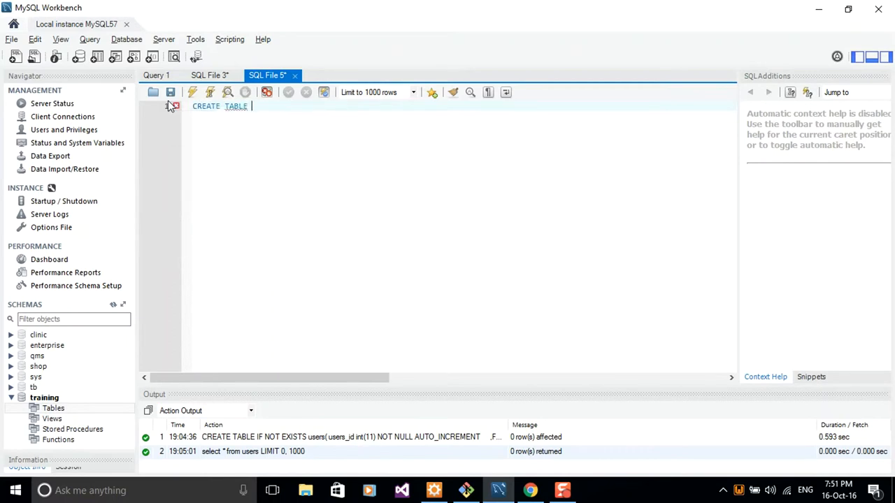
type("users_audit")
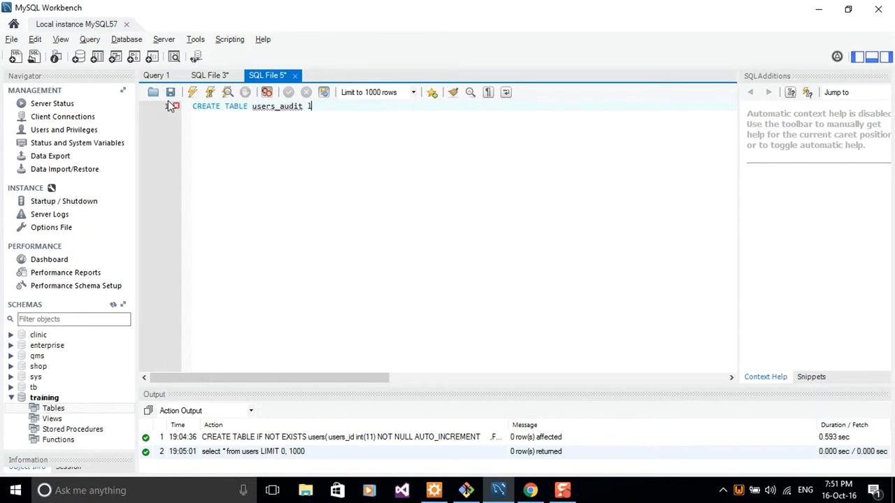
type("ike")
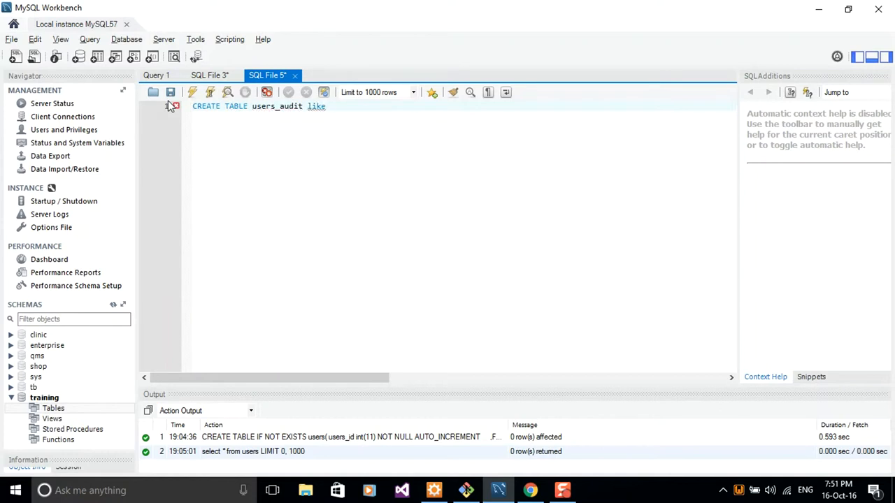
type("users;")
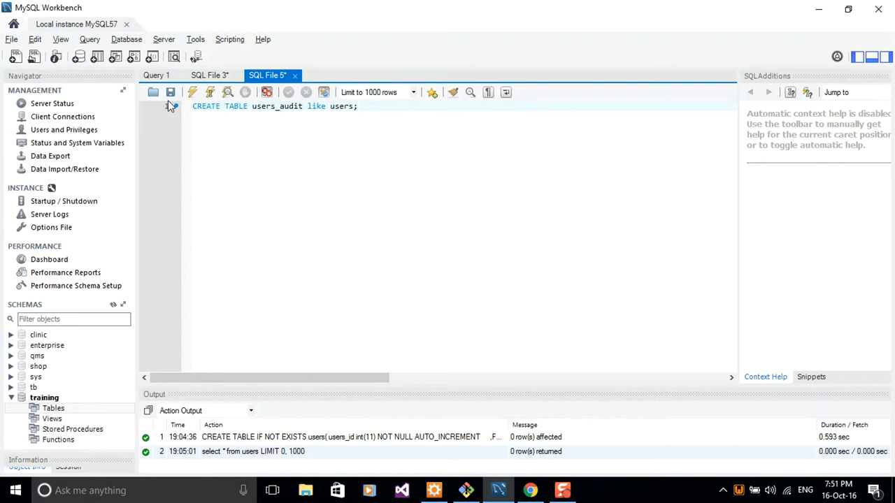
left_click(191, 92)
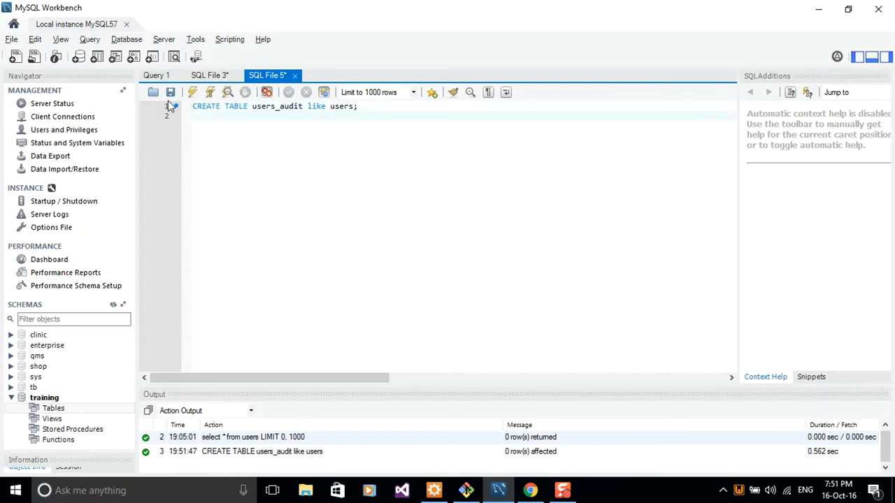
- Write and run 'SELECT * FROM users_audit;', showing the users columns with zero rows, then start a new line
type("s")
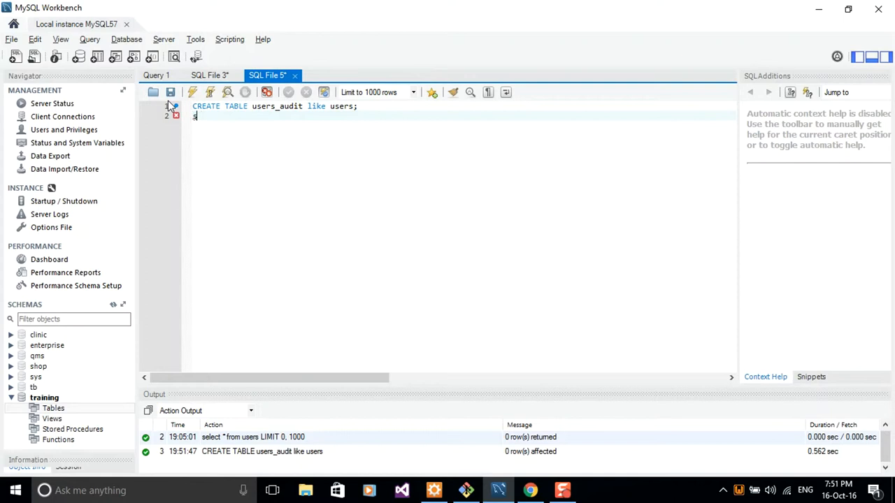
type("ELECT * F")
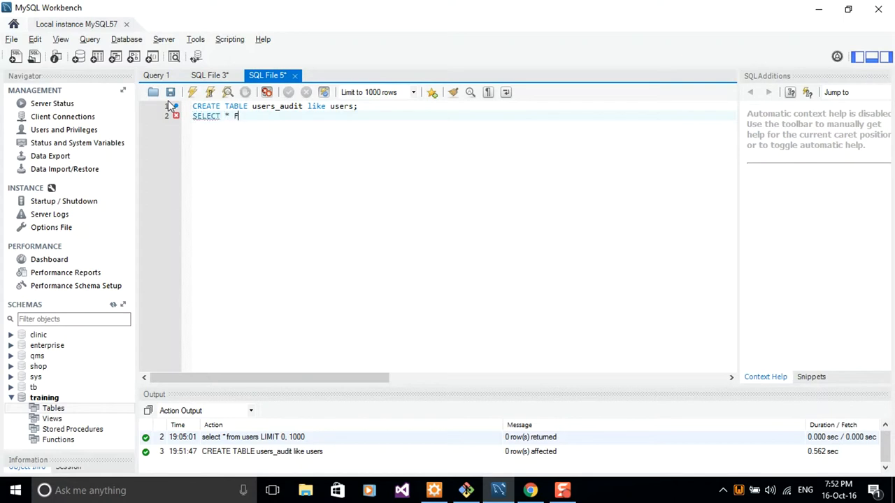
type("f")
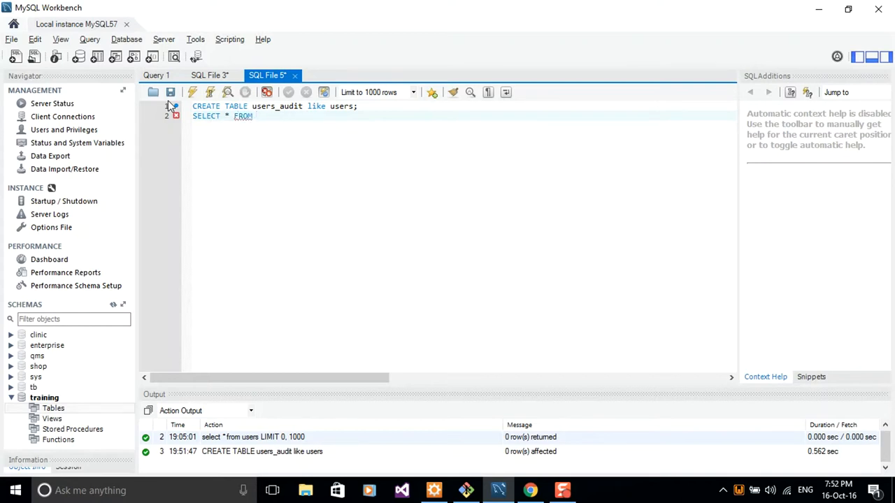
type("users")
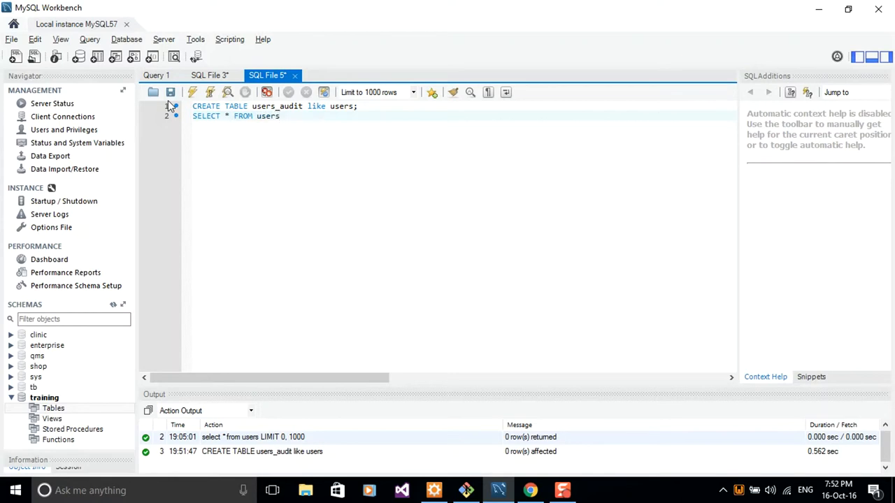
type("_audit")
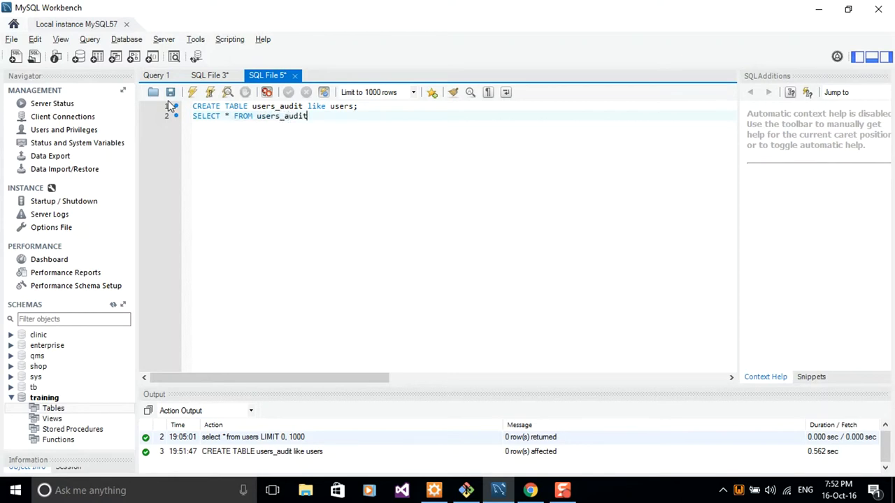
type(";")
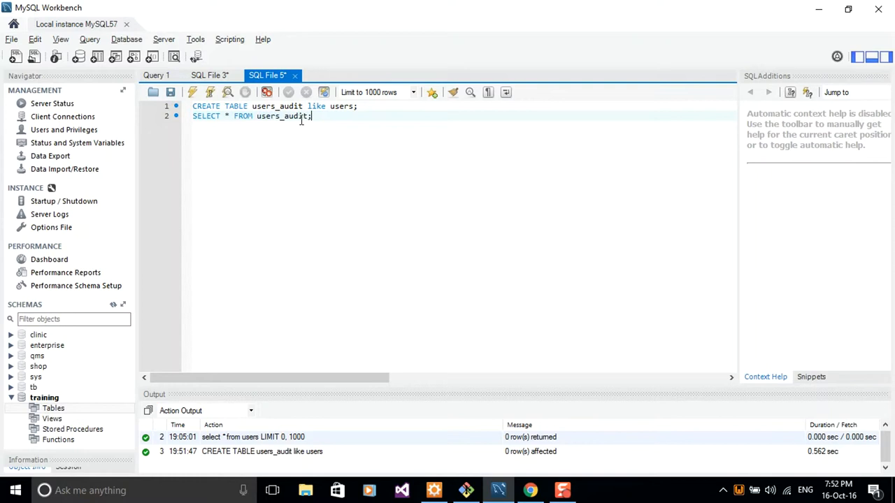
triple_click(251, 116)
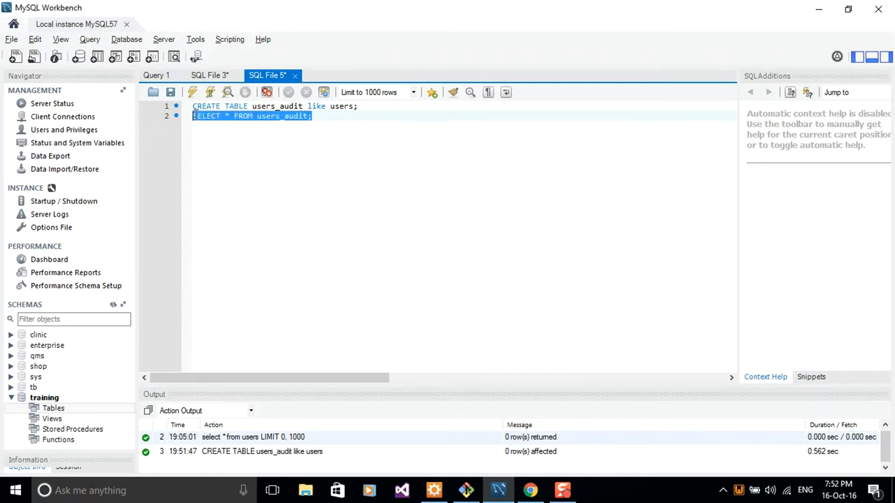
mouse_move(671, 263)
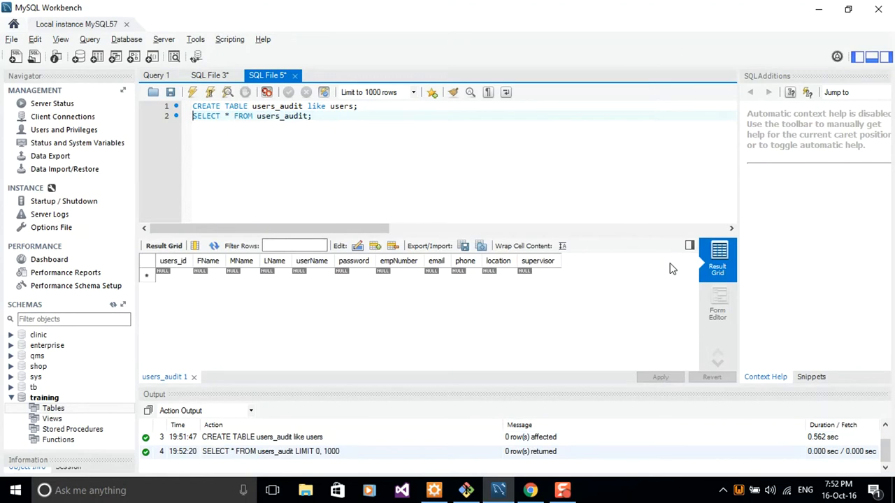
mouse_move(819, 33)
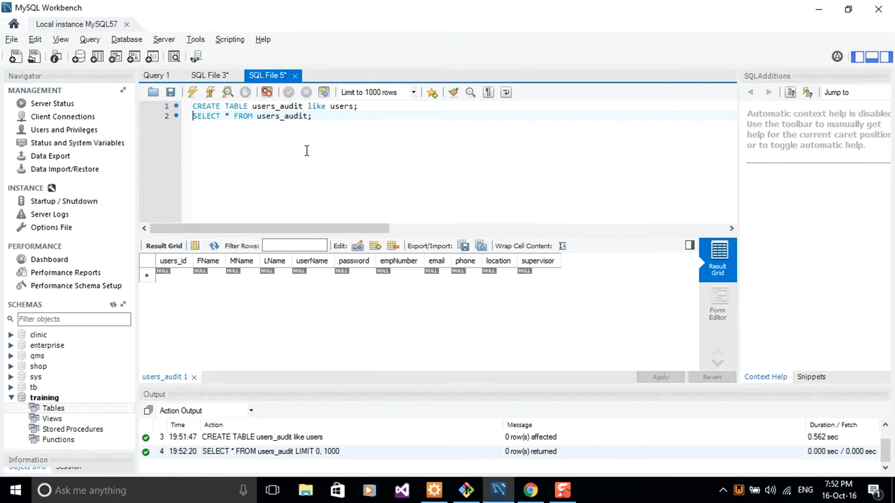
left_click(311, 116)
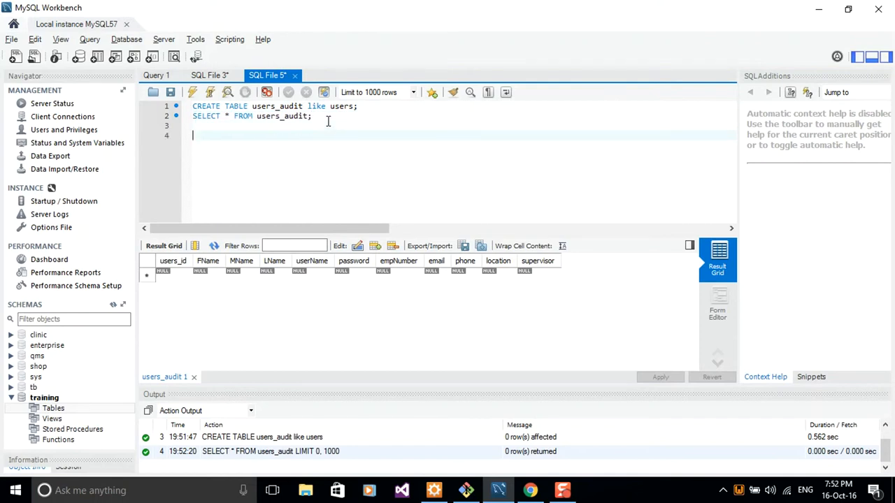
- Write 'INSERT INTO users_audit SELECT * FROM users;' on line 4 and select the statement
type("in")
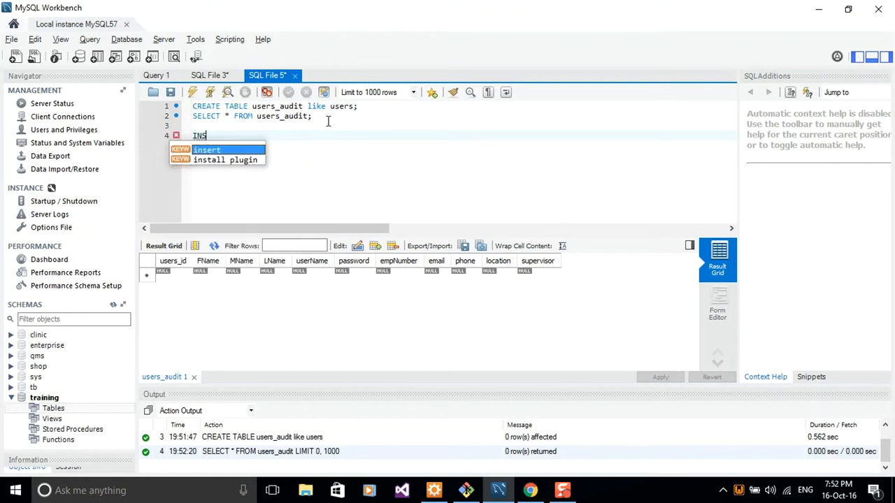
type("ERT INTO")
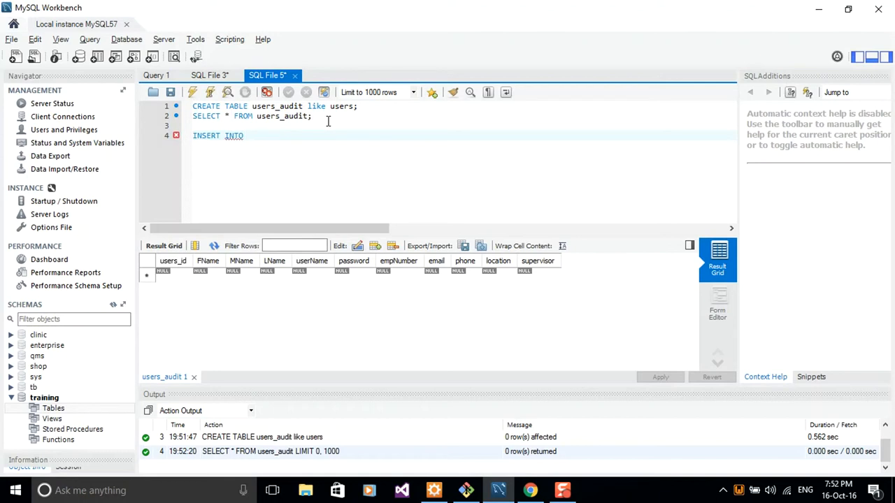
type("user")
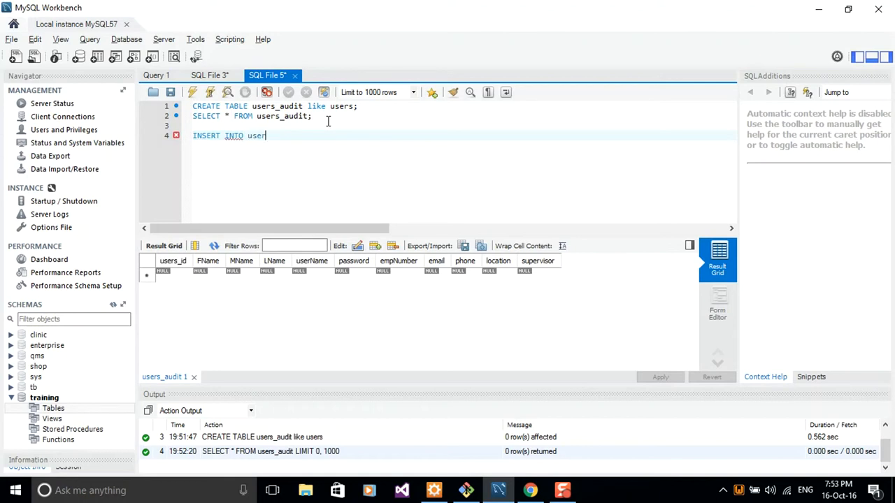
type("s_audit")
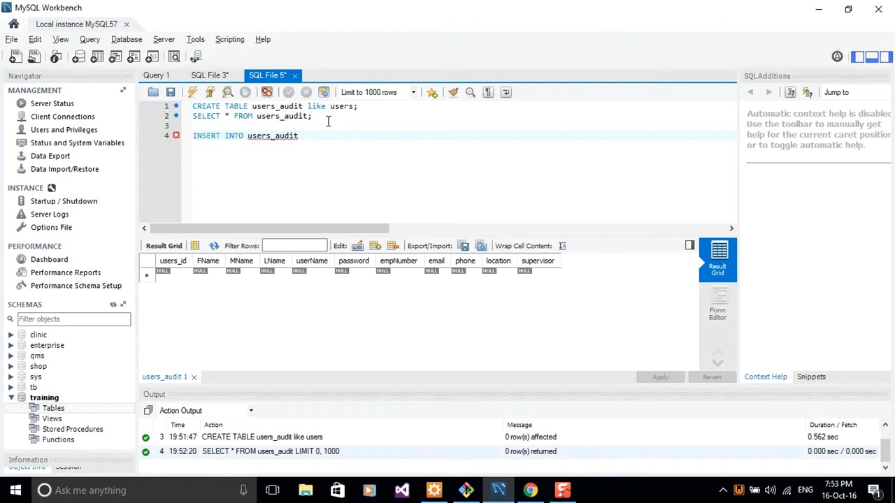
type("SEL")
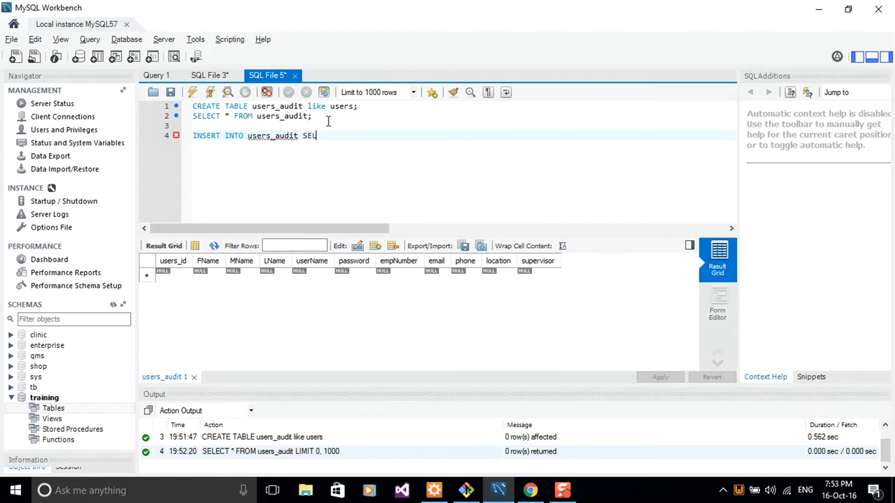
type("ECT * F")
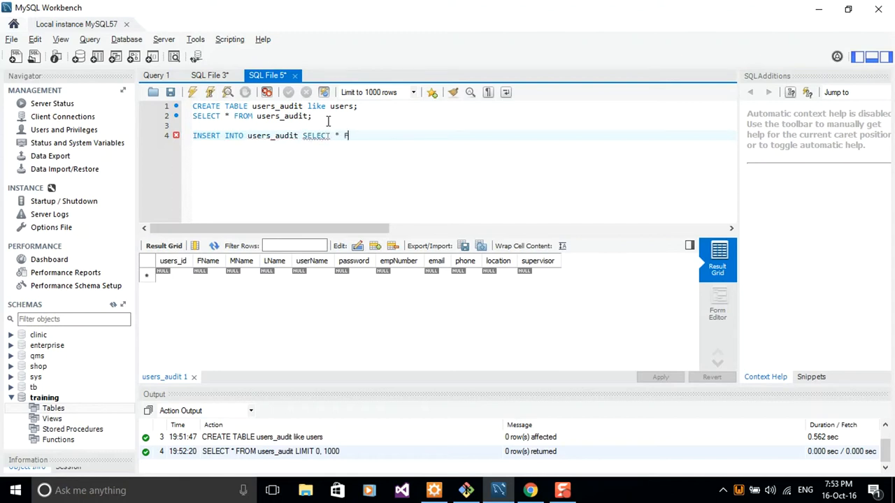
type("ROM")
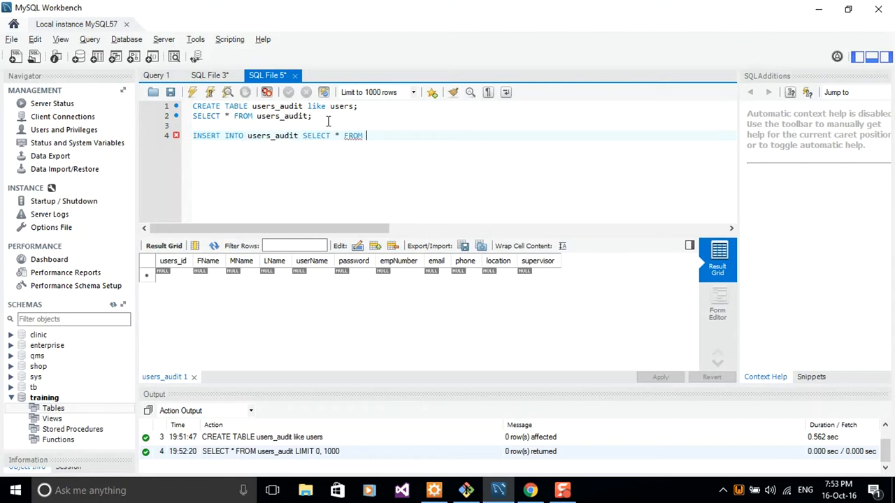
type("users;")
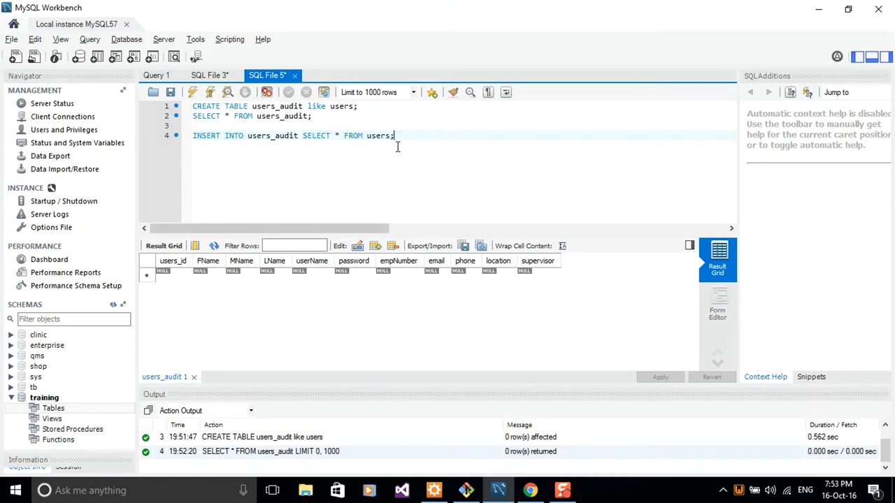
triple_click(293, 134)
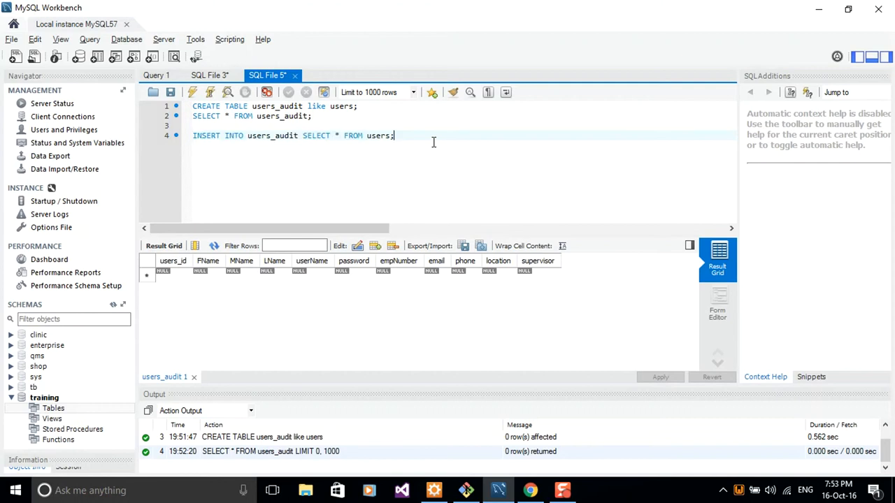
key("Enter")
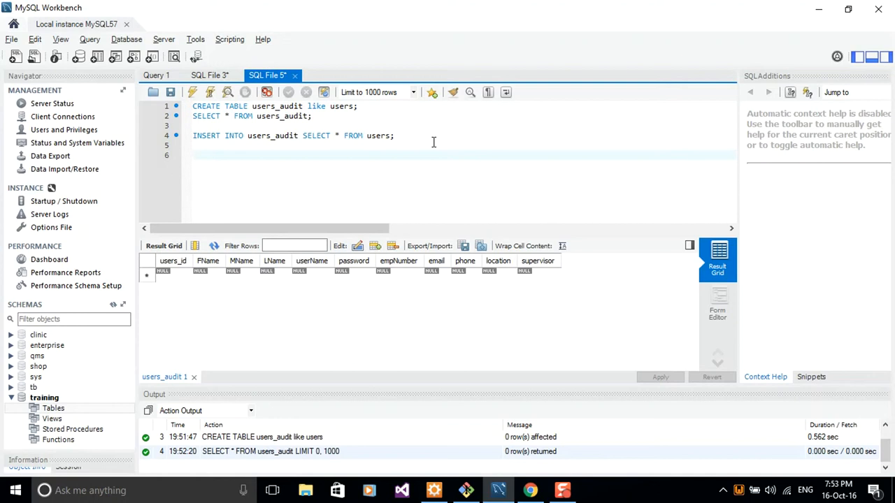
- Place the cursor on the empty line 6 below the INSERT statement
left_click(202, 155)
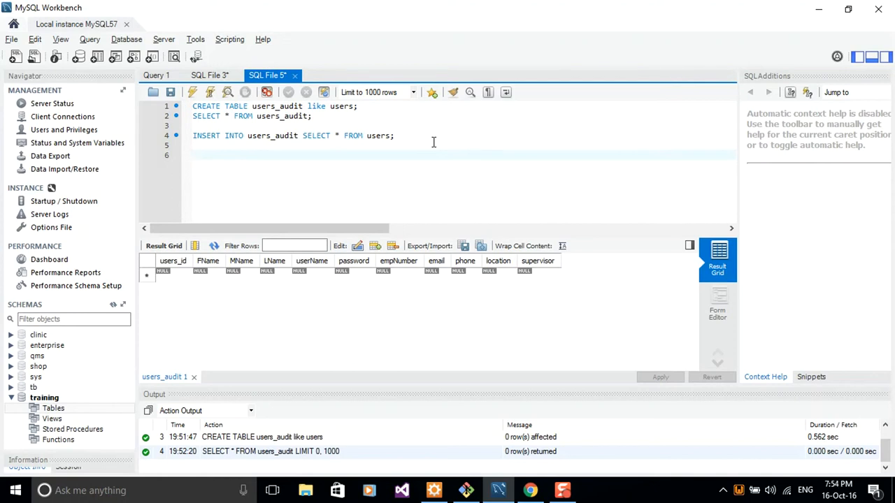
left_click(192, 155)
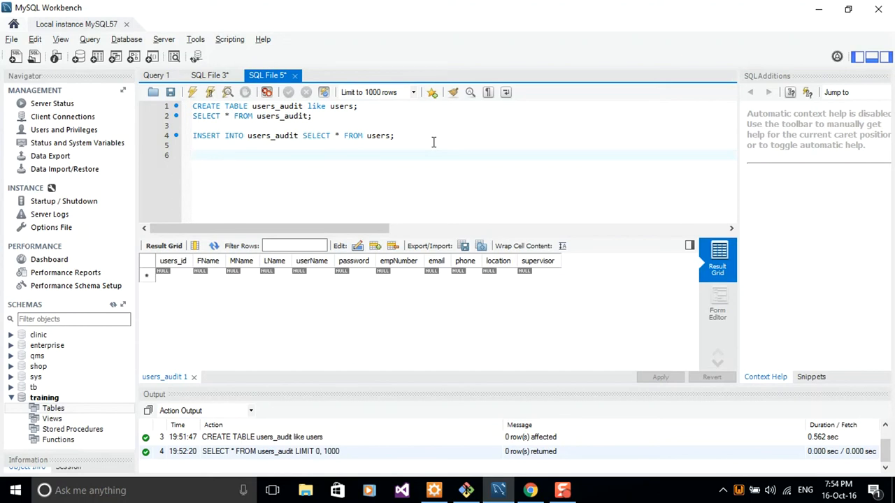
left_click(196, 154)
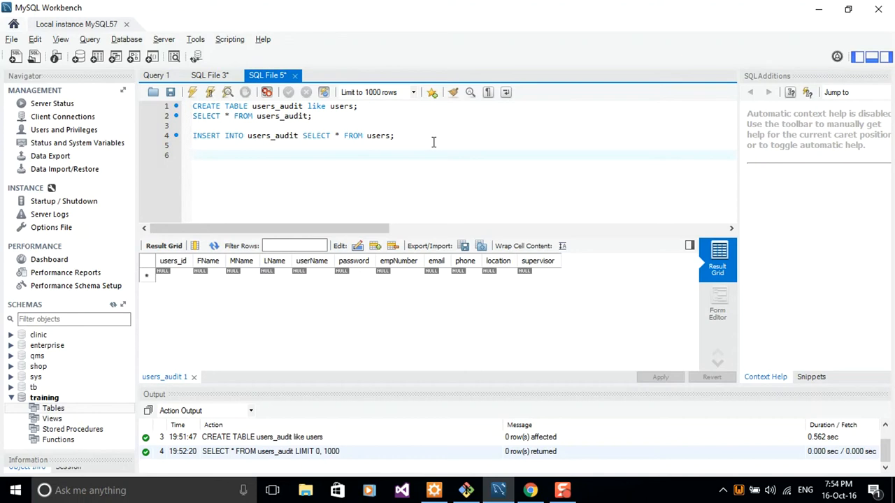
left_click(202, 155)
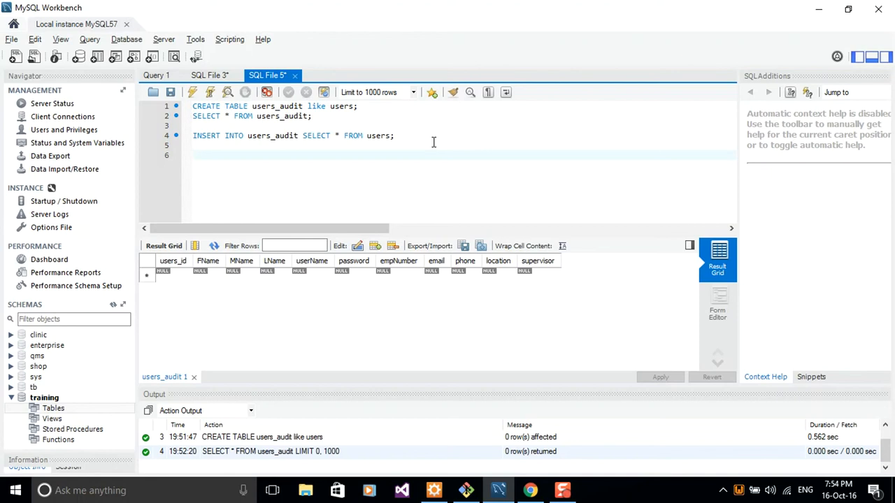
left_click(195, 155)
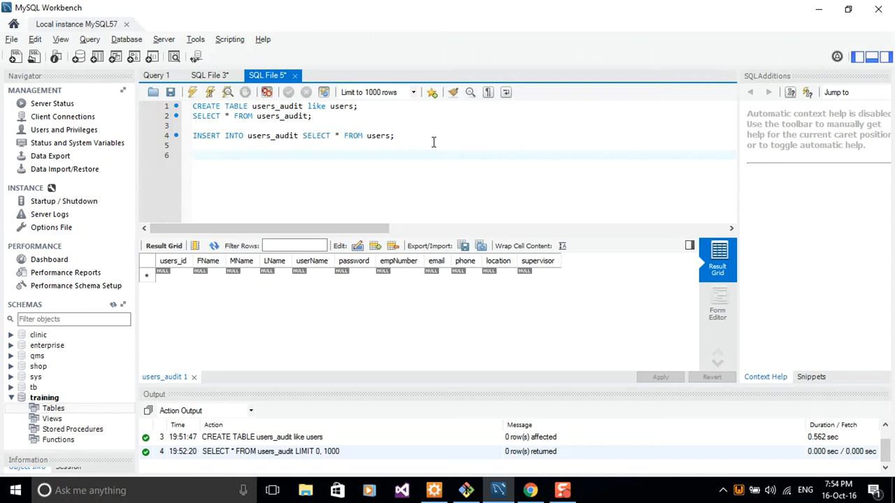
left_click(196, 154)
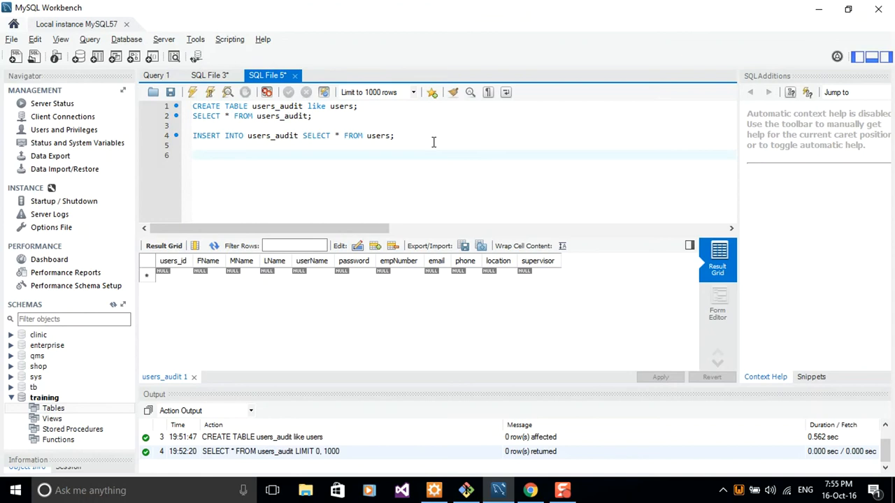
left_click(196, 155)
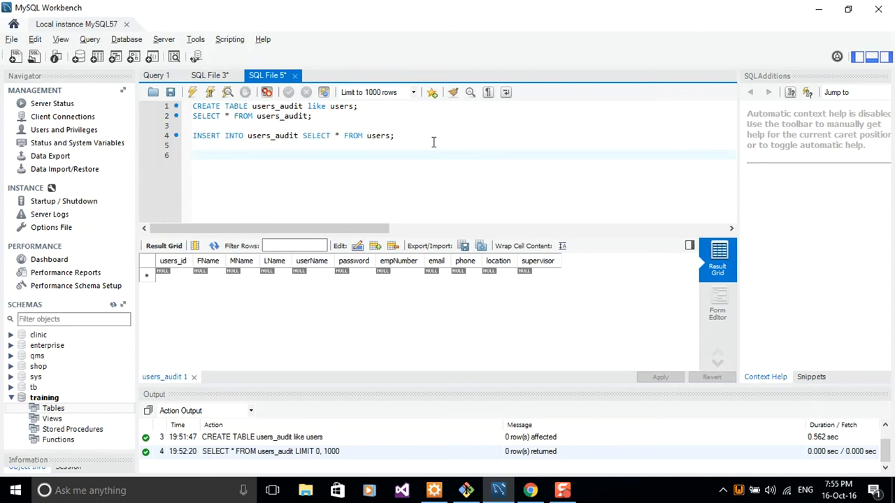
mouse_move(353, 147)
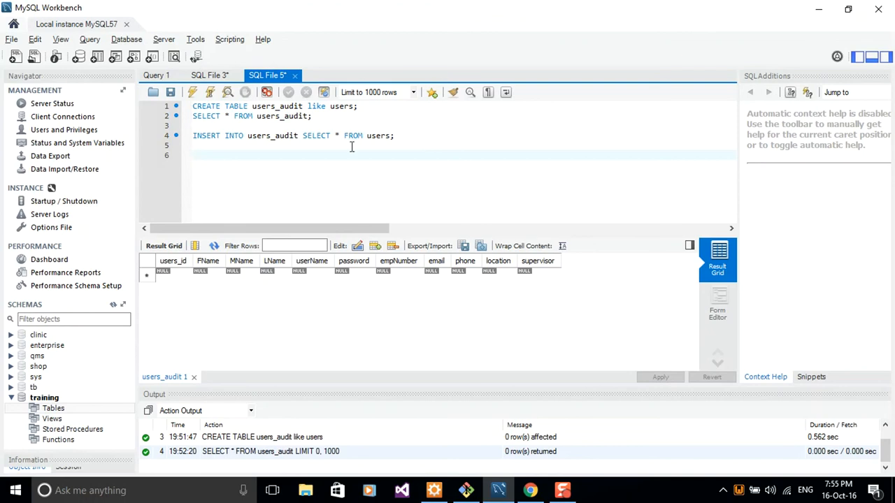
- Check the users query in SQL File 3, then return to line 6 of SQL File 5
left_click(210, 75)
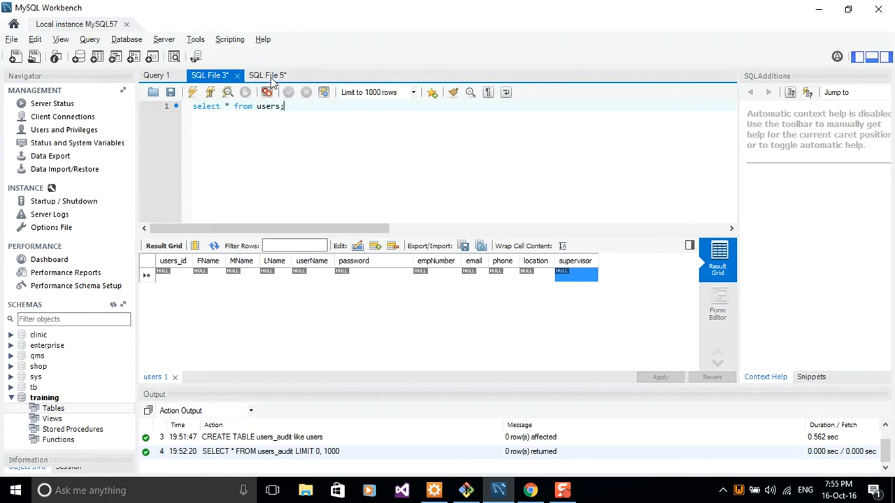
left_click(267, 76)
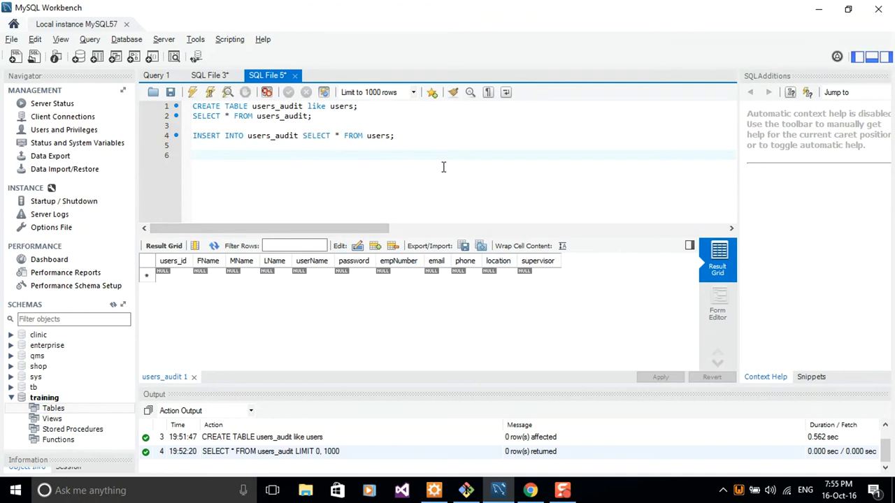
left_click(194, 156)
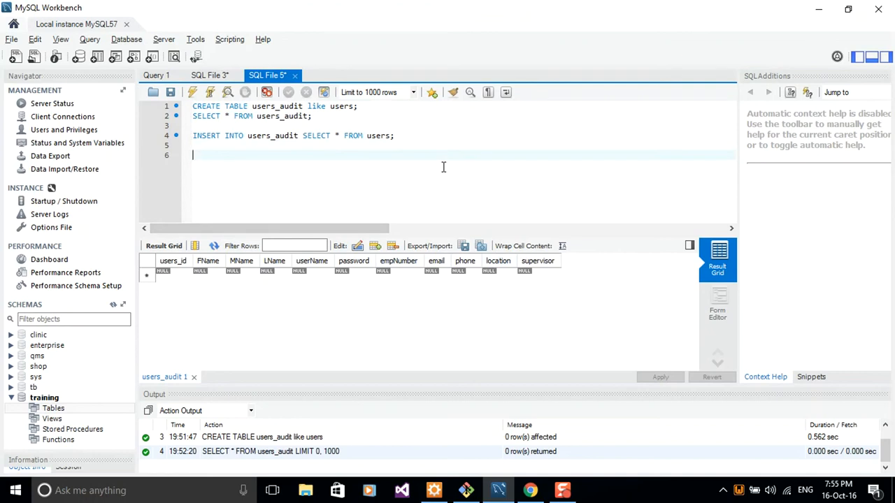